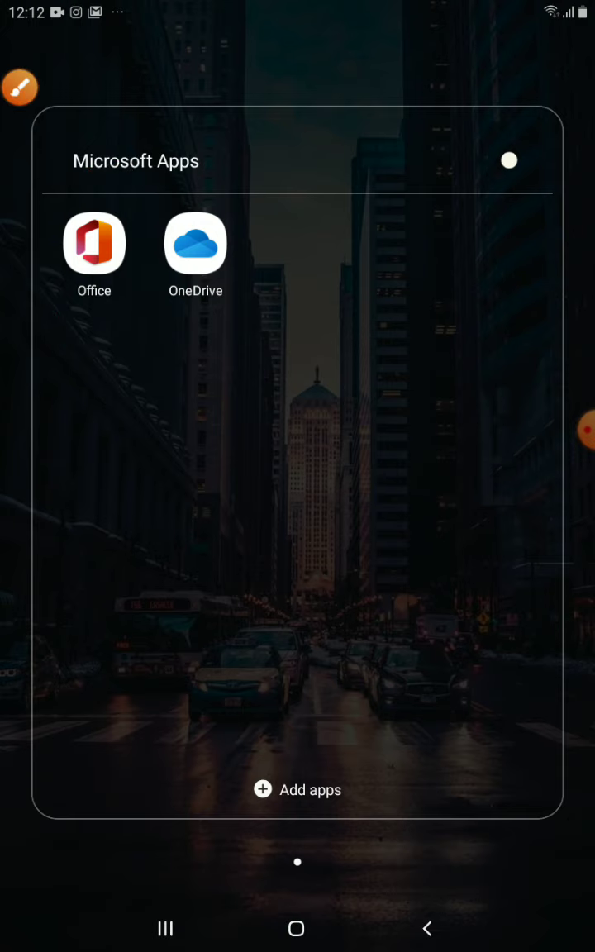
# Launch Office from the Microsoft Apps folder and open the create-new menu
pyautogui.click(93, 243)
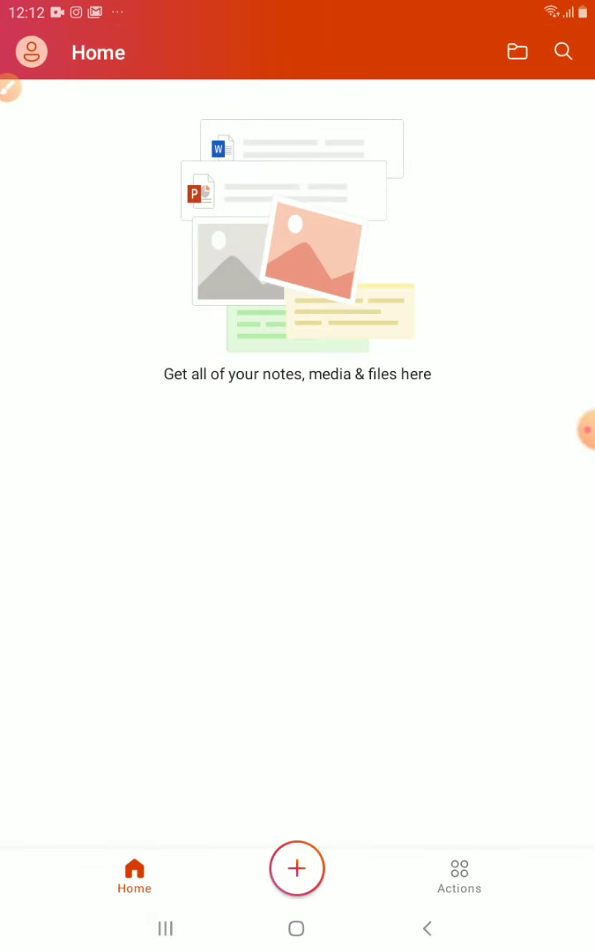
pyautogui.click(98, 52)
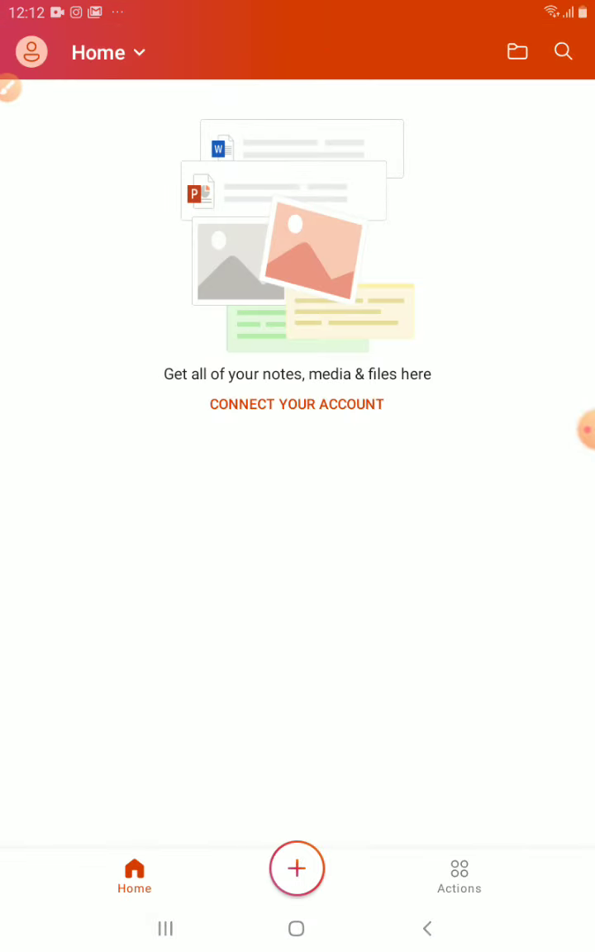
pyautogui.click(297, 868)
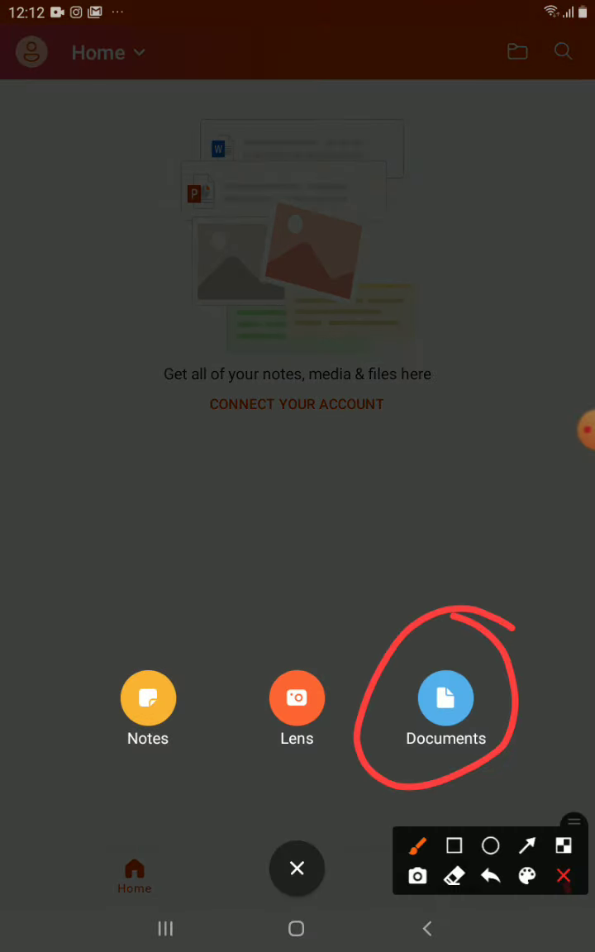
pyautogui.click(445, 698)
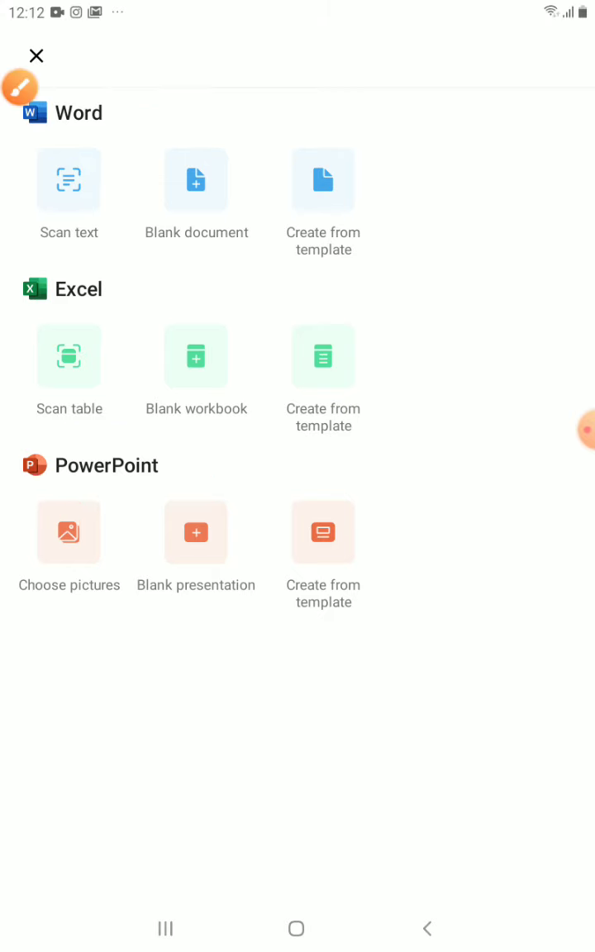
pyautogui.click(36, 55)
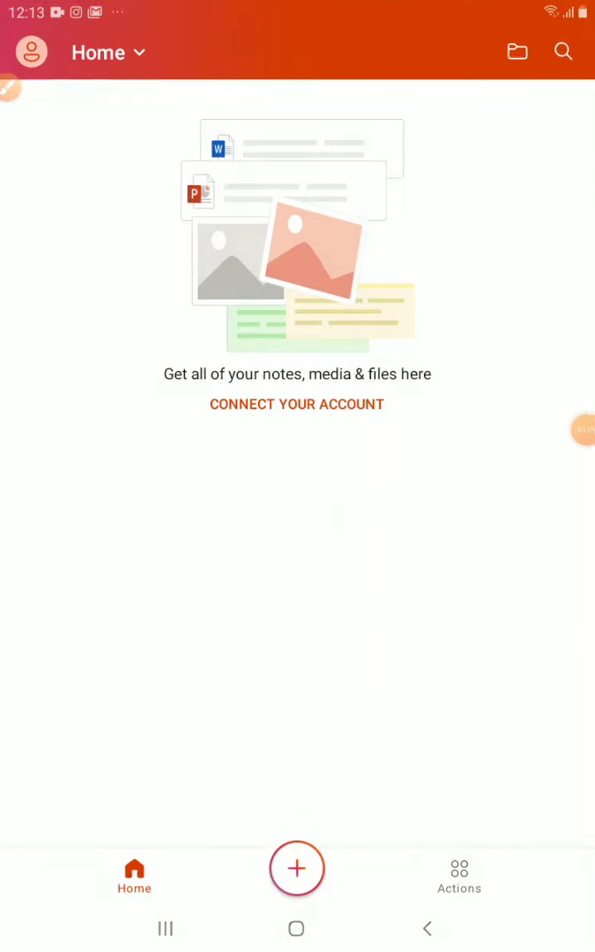
# Go to Documents and choose Create from template under PowerPoint
pyautogui.click(297, 868)
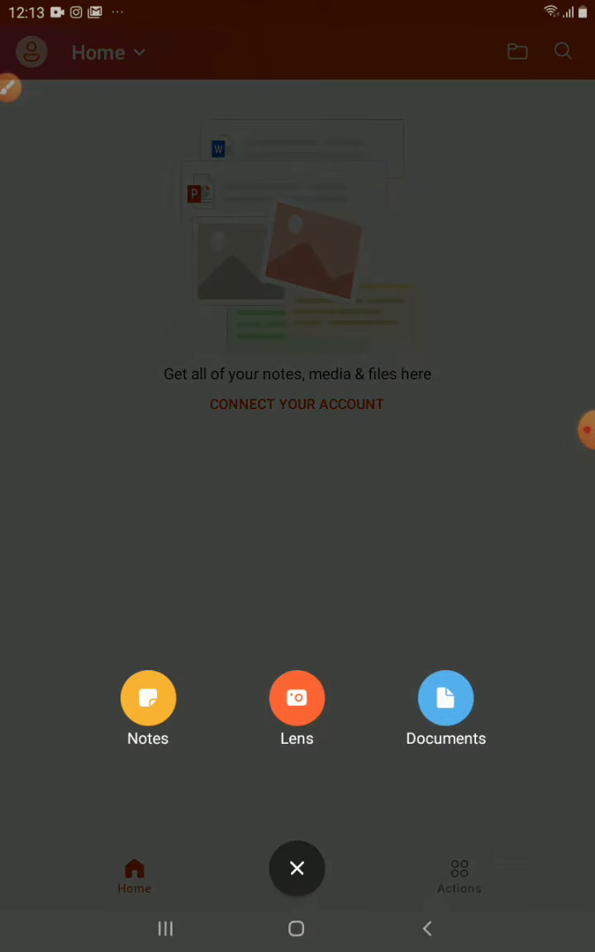
pyautogui.click(446, 697)
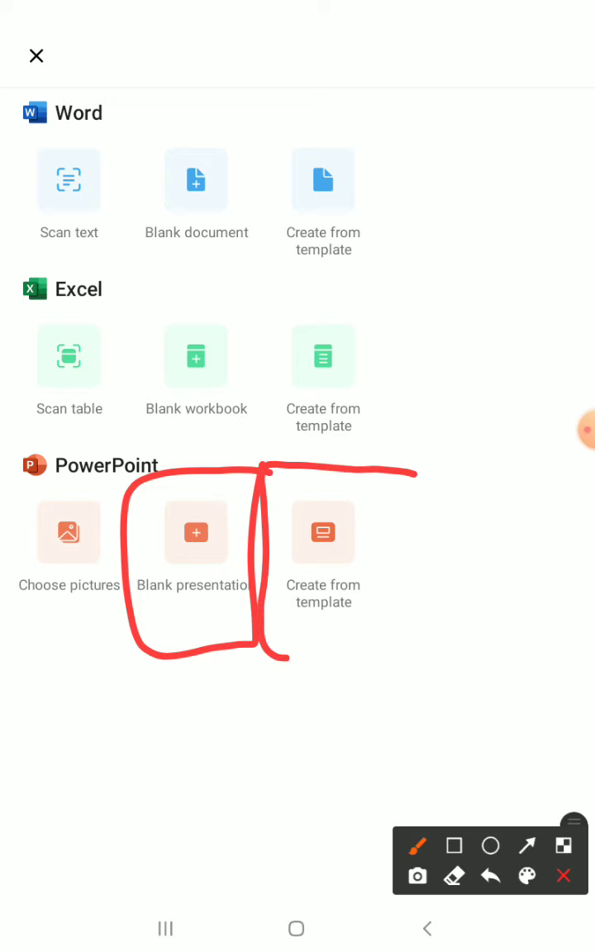
pyautogui.click(564, 876)
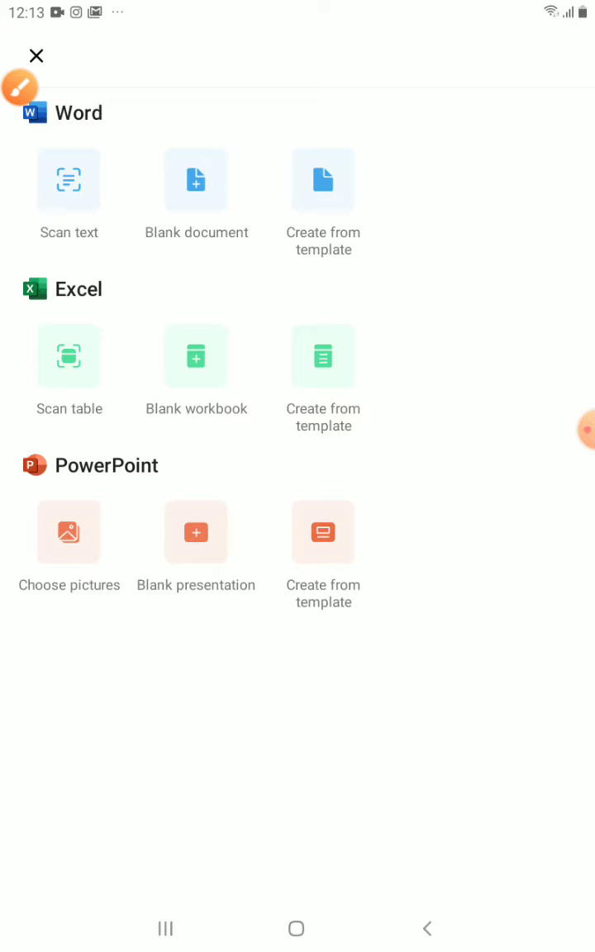
pyautogui.click(196, 533)
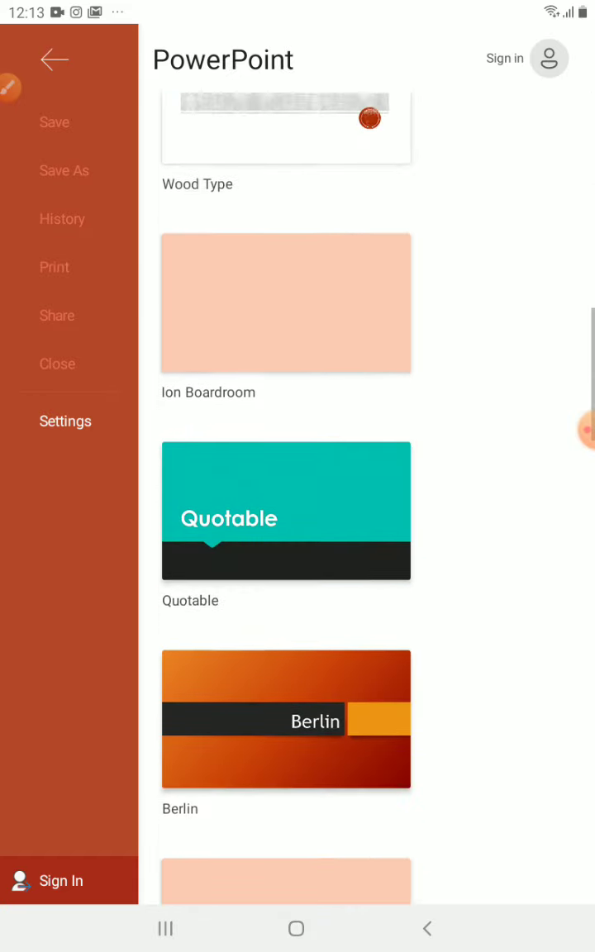
# Browse the PowerPoint templates and pick Gallery for the new presentation
pyautogui.scroll(-3)
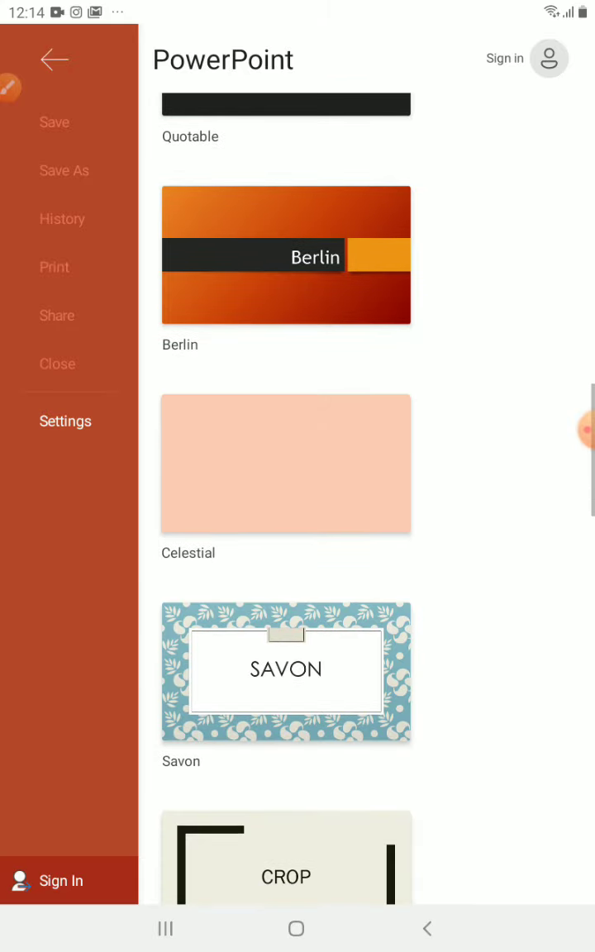
pyautogui.scroll(-3)
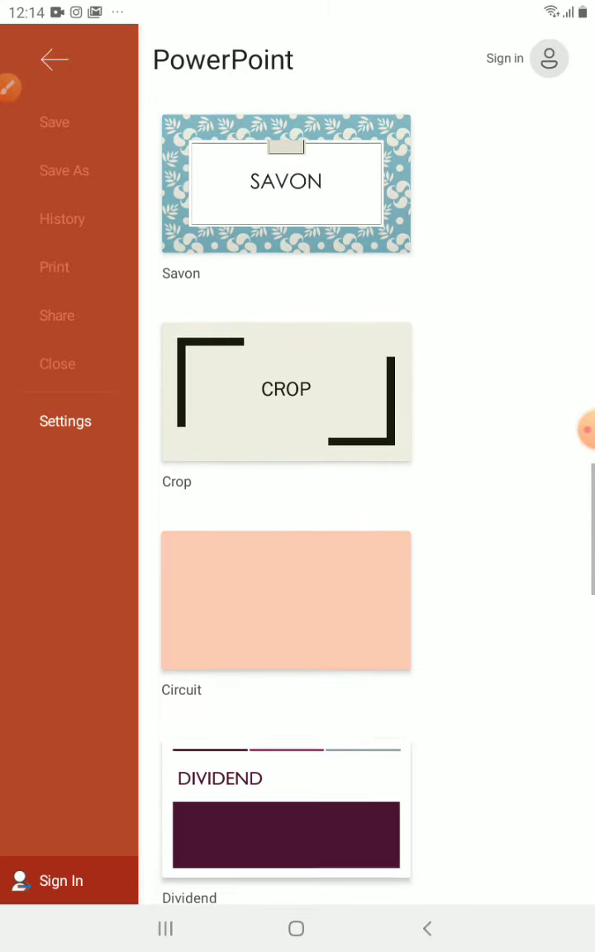
pyautogui.scroll(3)
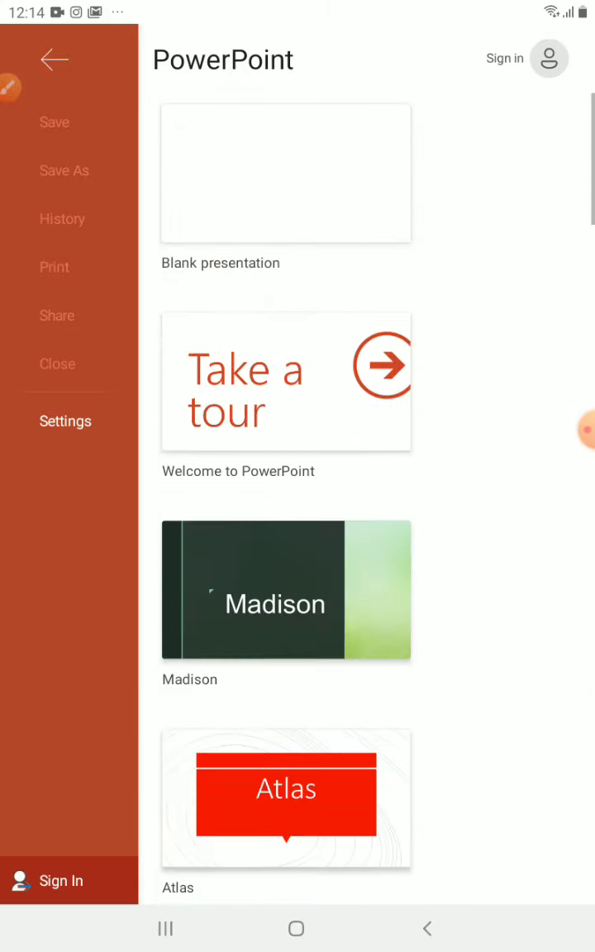
pyautogui.scroll(3)
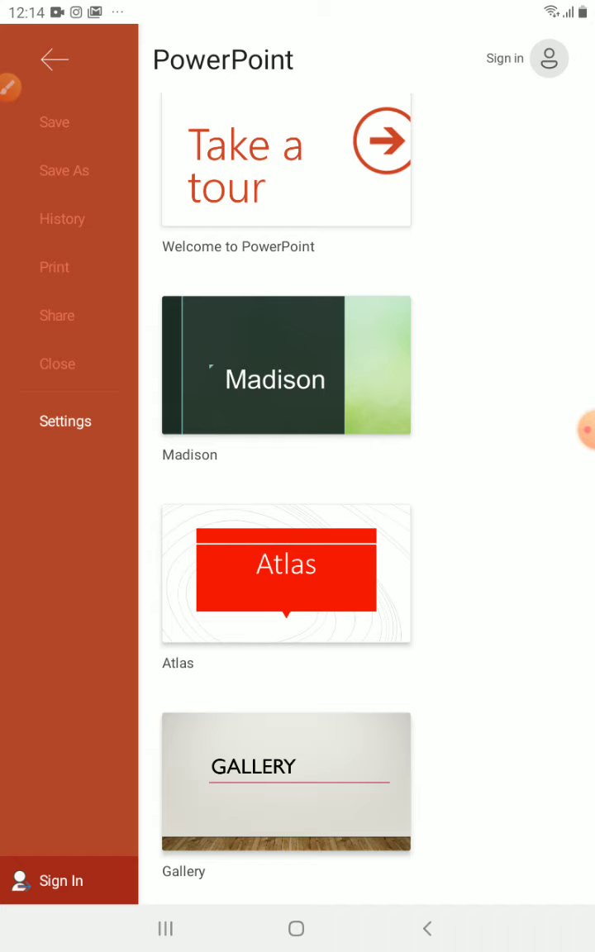
pyautogui.click(285, 364)
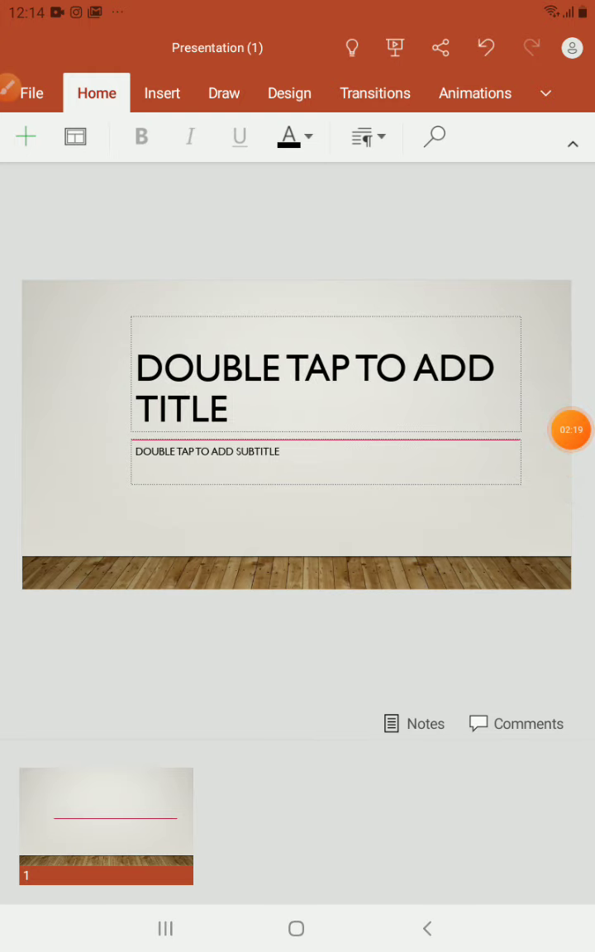
# Select the title placeholder, return Home, and reopen Presentation (1) from Today
pyautogui.click(325, 372)
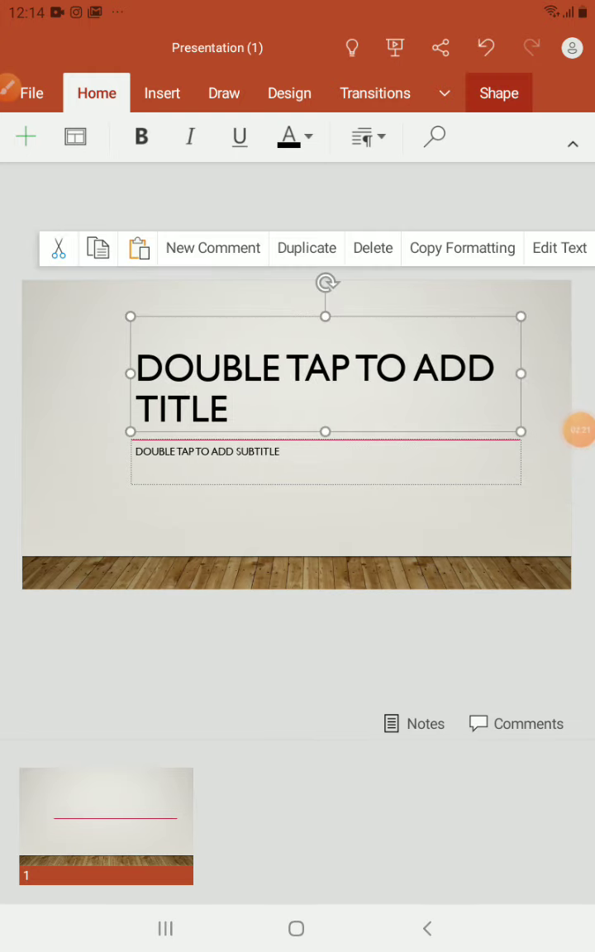
pyautogui.click(372, 248)
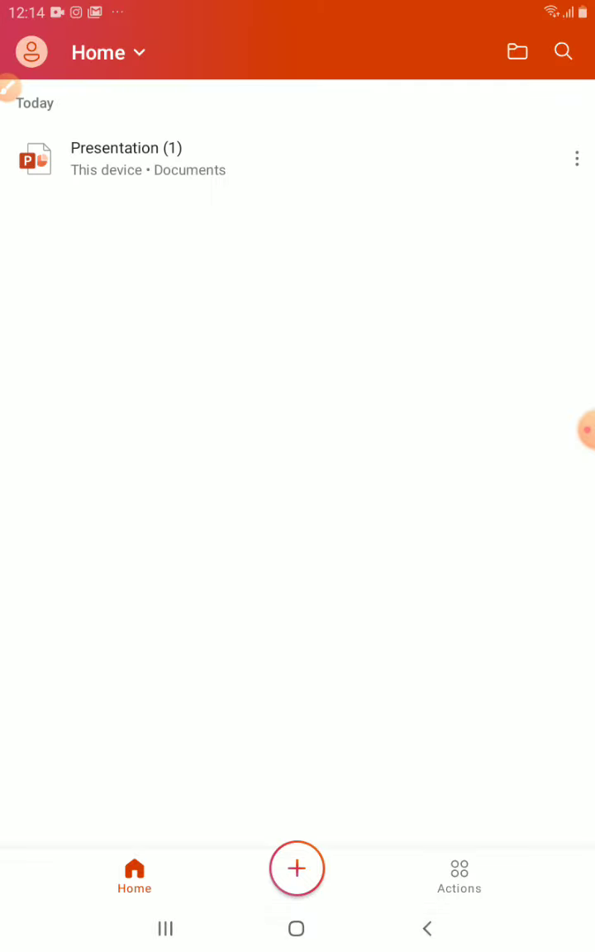
pyautogui.click(126, 159)
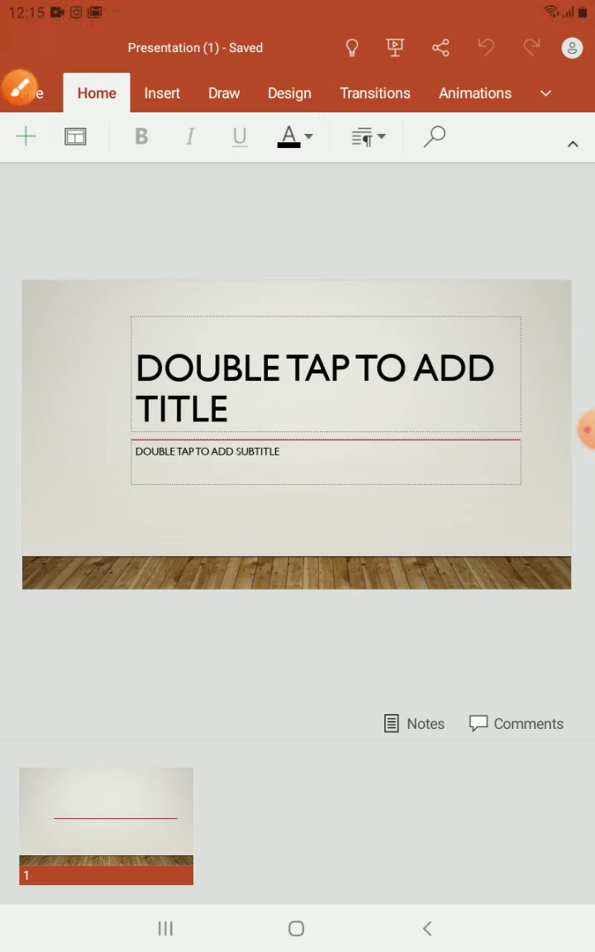
# Add second and third slides, confirming autosave in File > Save, then review thumbnails
pyautogui.click(27, 135)
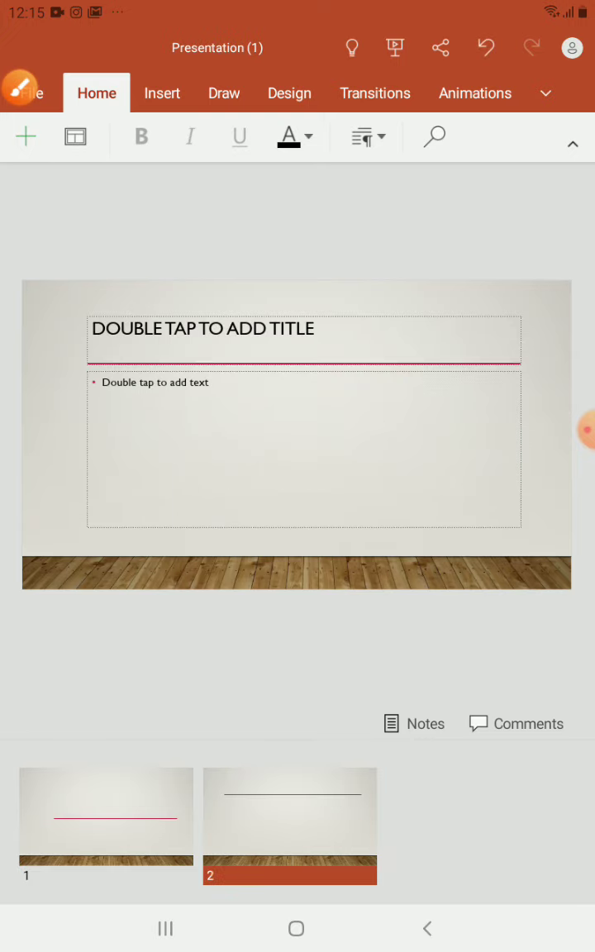
pyautogui.click(23, 92)
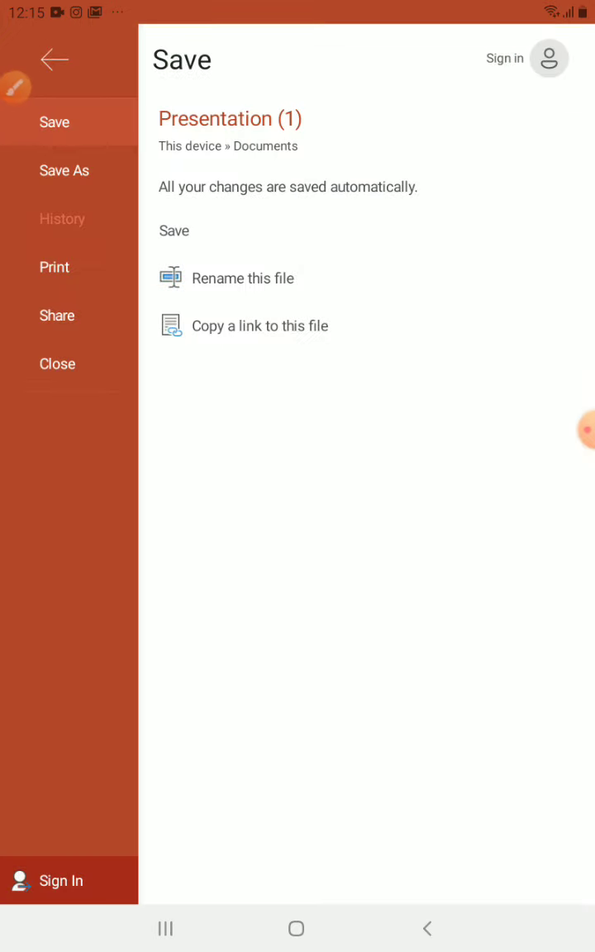
pyautogui.click(54, 58)
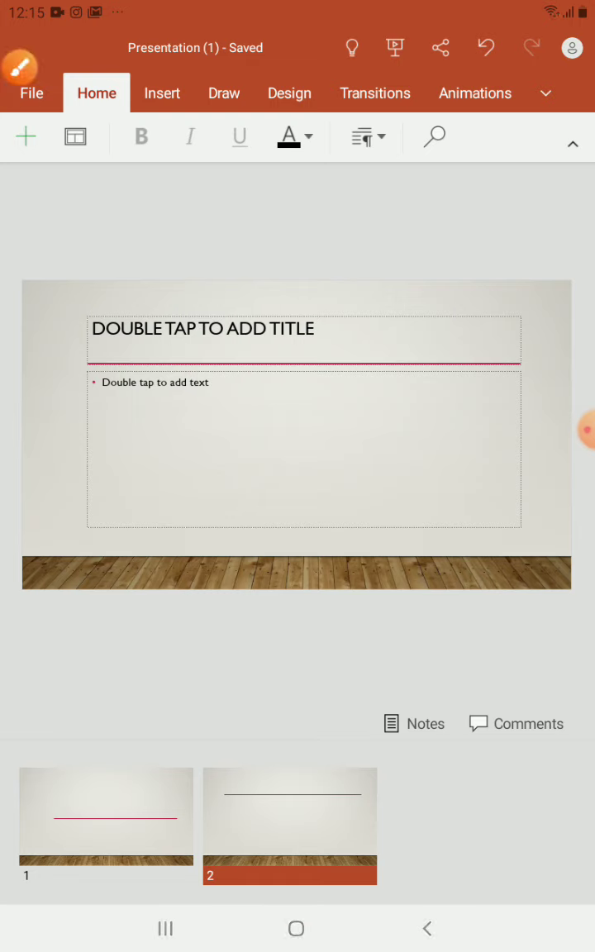
pyautogui.click(26, 136)
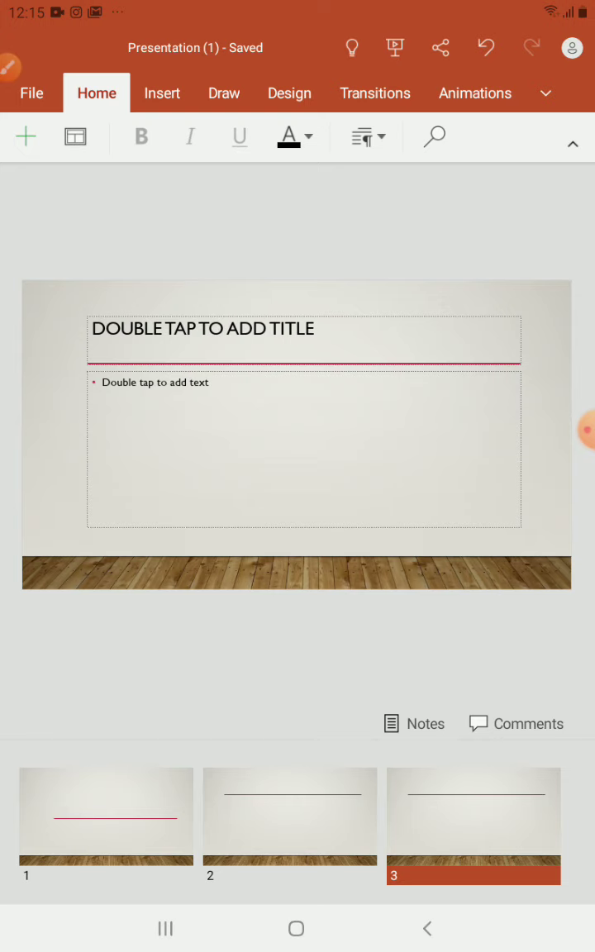
pyautogui.click(290, 814)
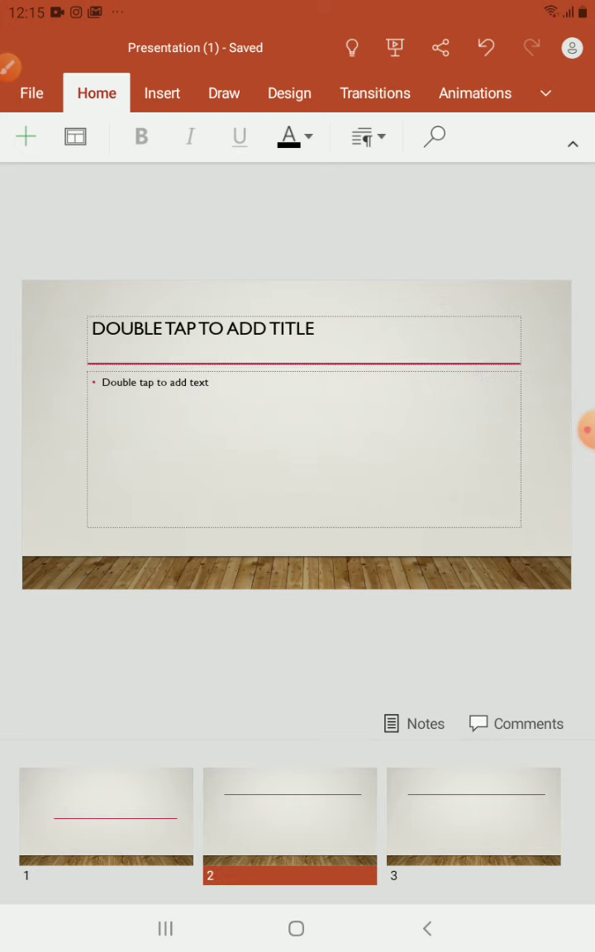
pyautogui.click(474, 816)
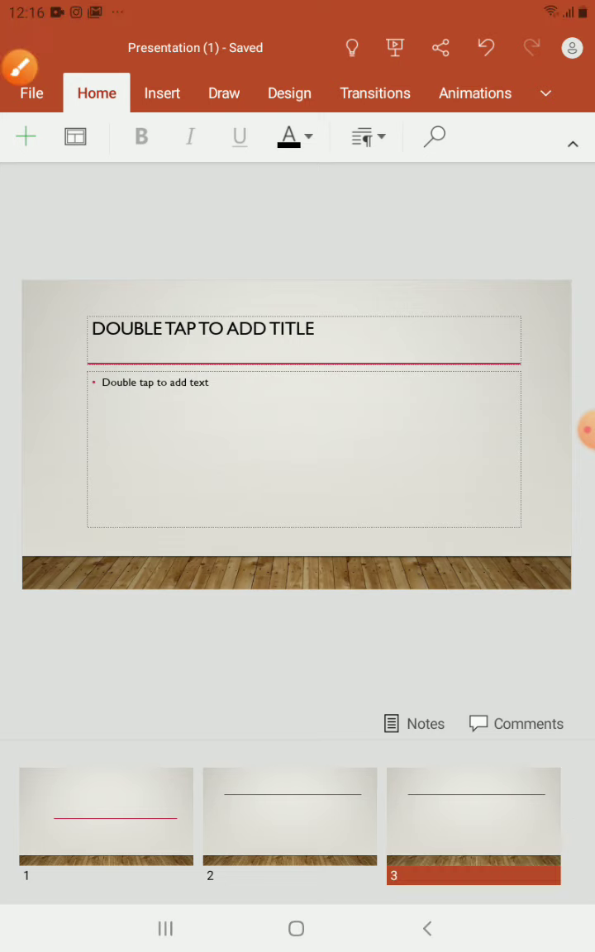
# Start the slide show from the beginning with Present from beginning
pyautogui.click(394, 47)
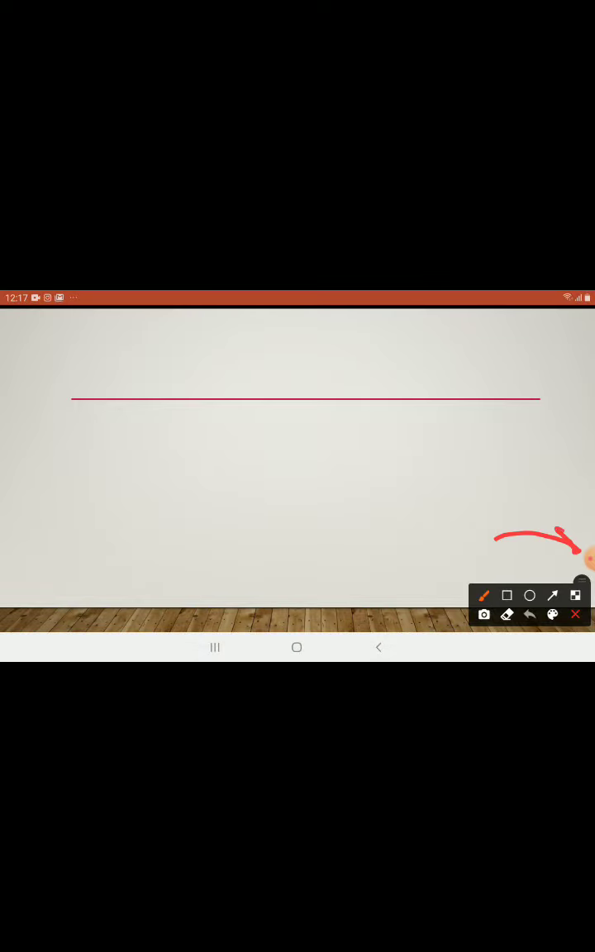
# Circle the title line, clear it, then scribble a zigzag and underline
pyautogui.moveTo(4, 356); pyautogui.dragTo(50, 354)
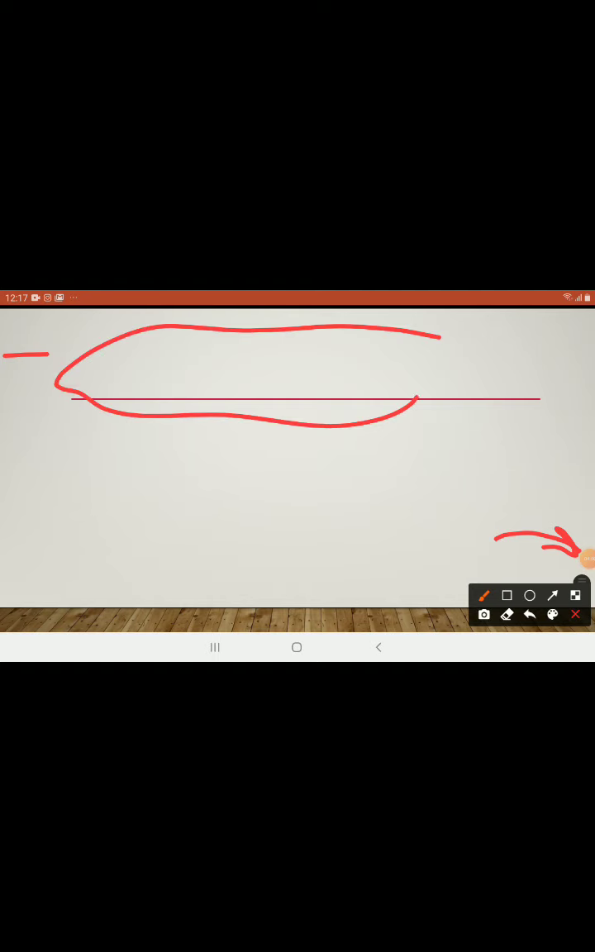
pyautogui.click(529, 614)
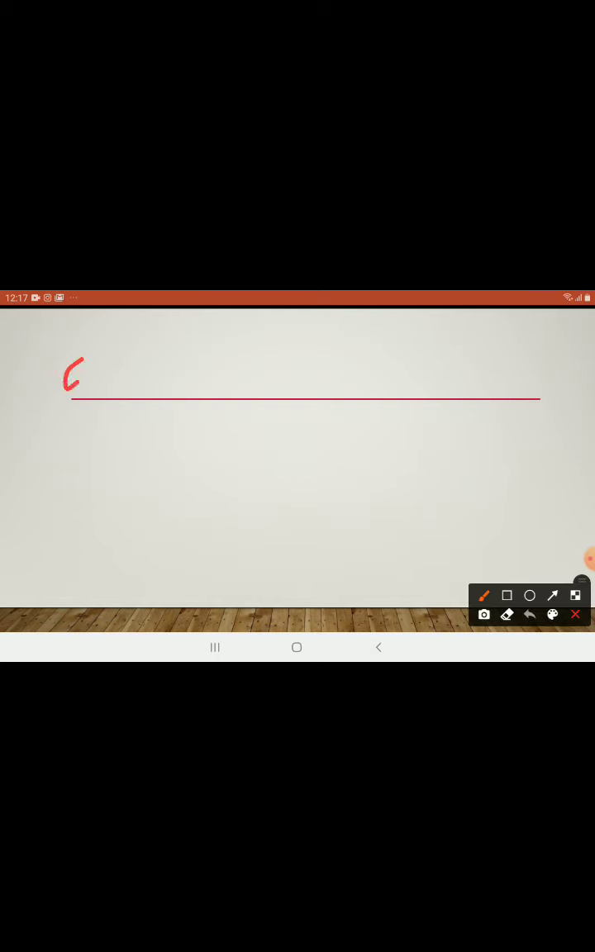
pyautogui.moveTo(75, 381); pyautogui.dragTo(488, 430)
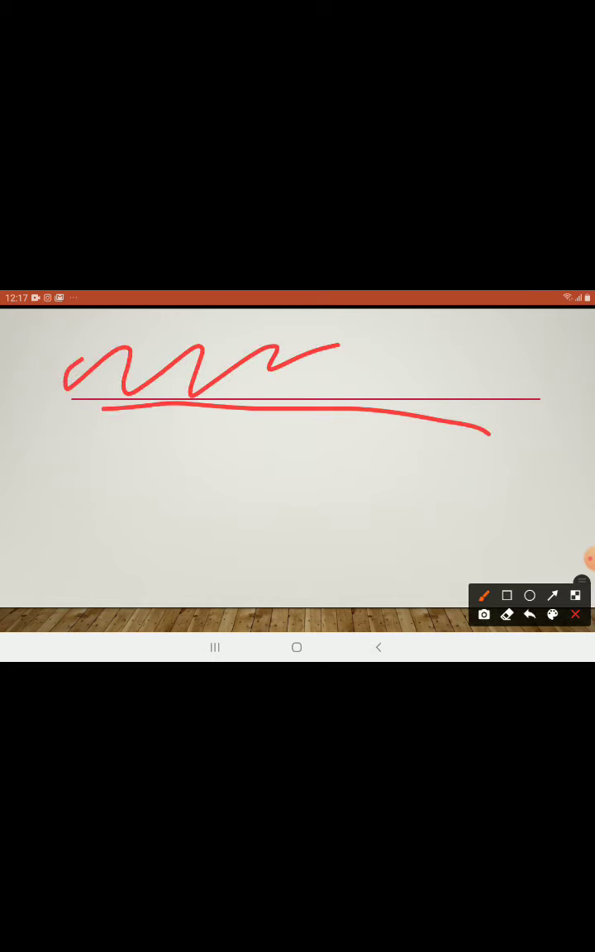